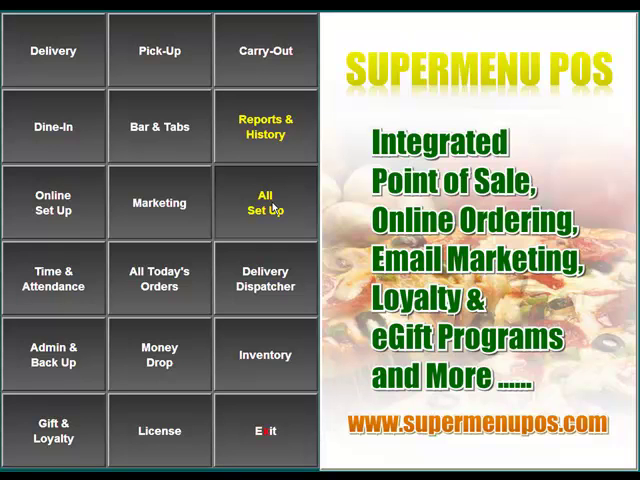
# Enter All Set Up and unlock it with the manager PIN via the keypad.
pyautogui.click(264, 202)
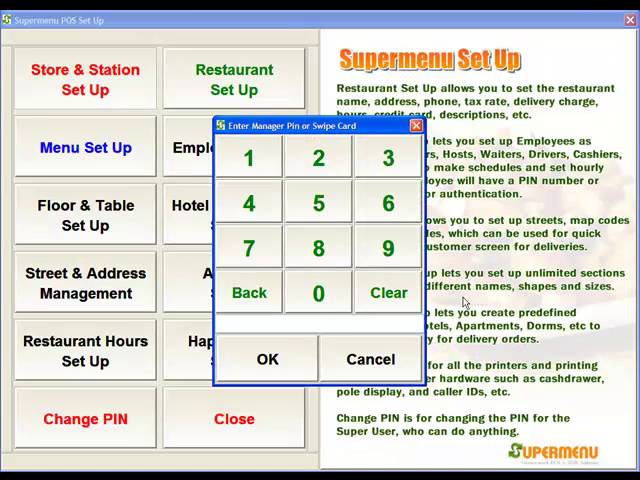
pyautogui.click(388, 246)
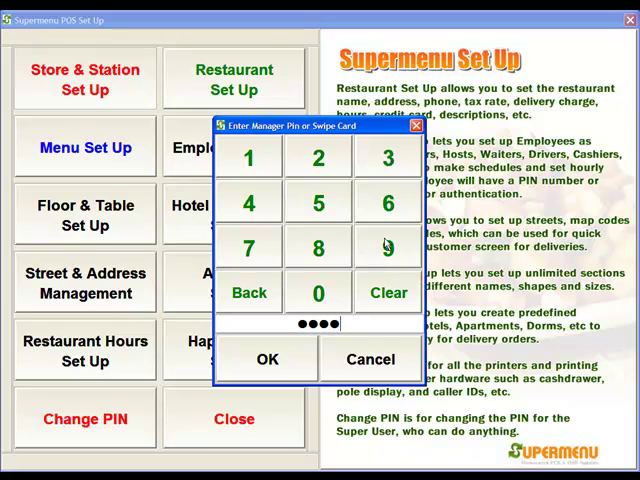
pyautogui.click(266, 360)
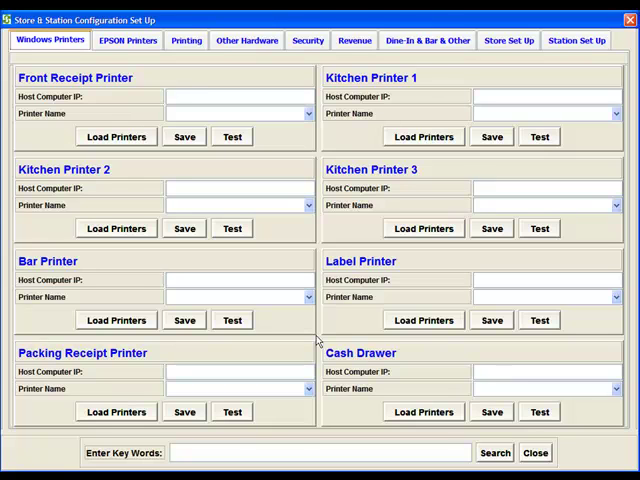
pyautogui.moveTo(330, 312)
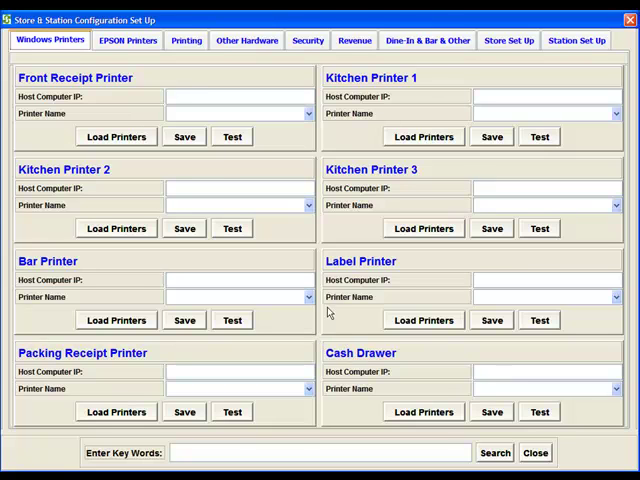
pyautogui.moveTo(178, 80)
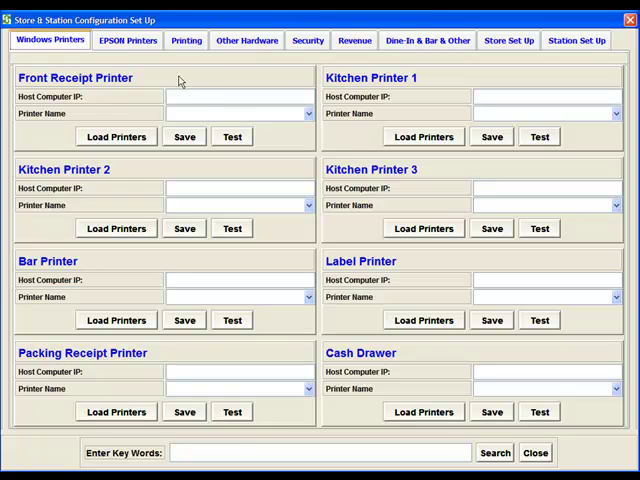
pyautogui.moveTo(112, 96)
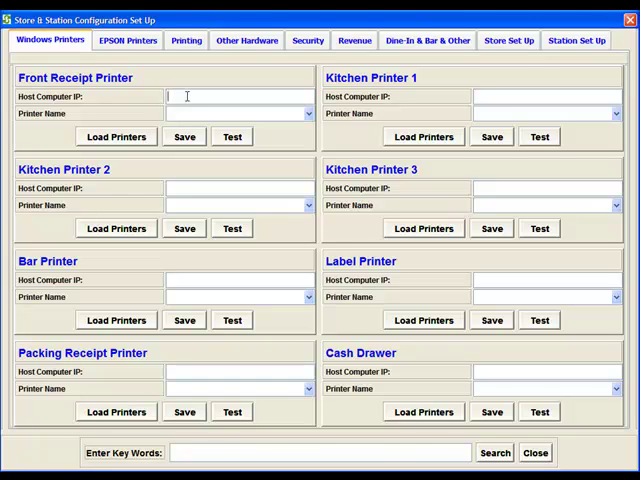
# Set Front Receipt Printer host to localhost and printer name to Receipt.
pyautogui.write('local')
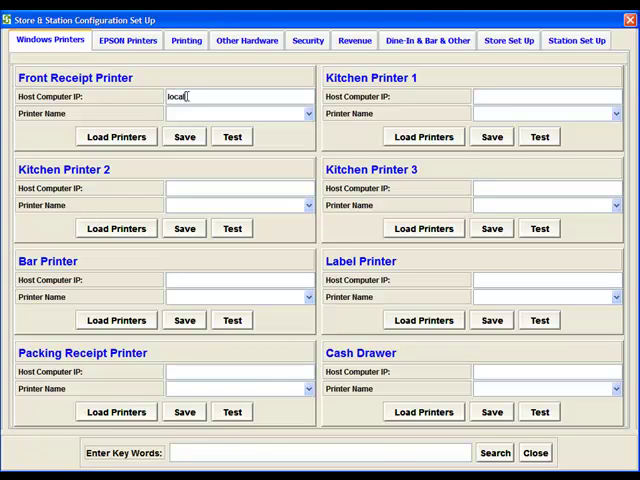
pyautogui.write('host')
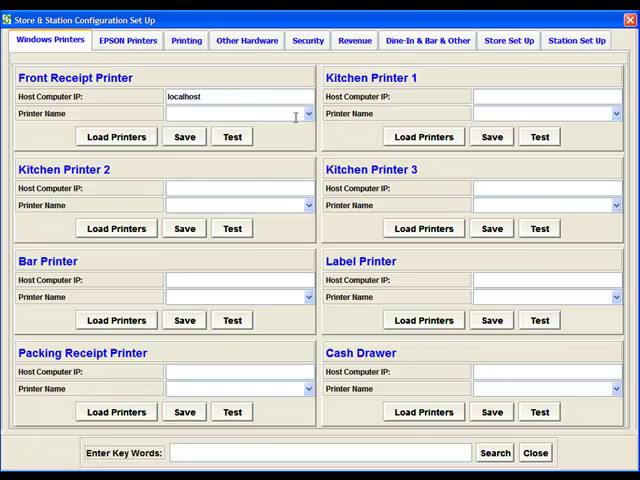
pyautogui.click(308, 112)
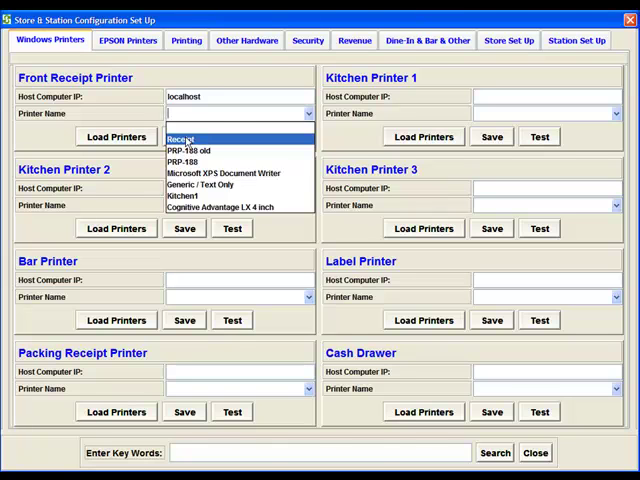
pyautogui.click(184, 136)
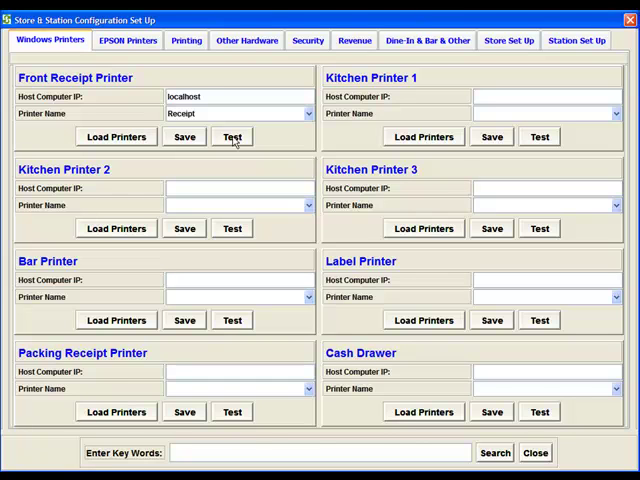
pyautogui.moveTo(328, 124)
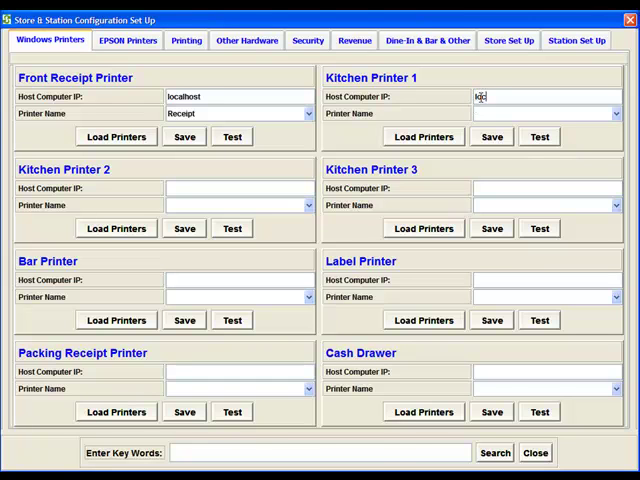
# Set Kitchen Printer 1 host to localhost and printer name to Kitchen1.
pyautogui.write('localhost')
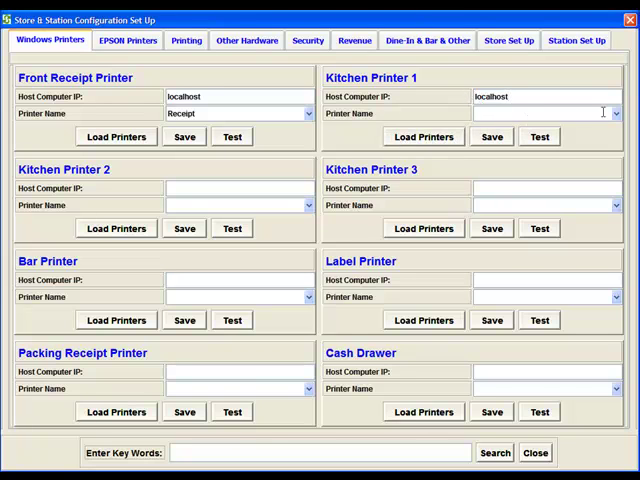
pyautogui.click(616, 112)
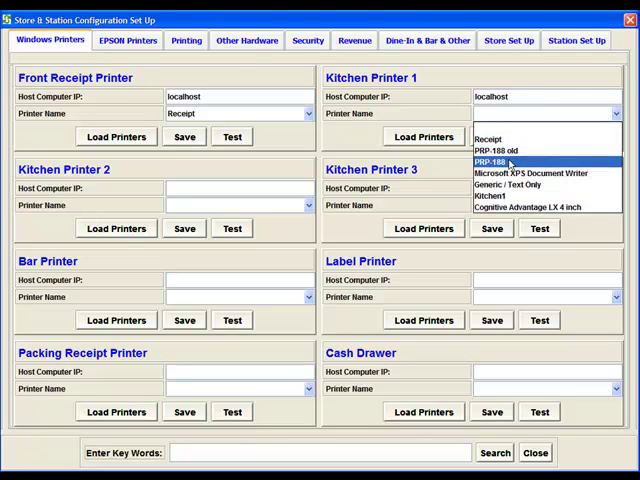
pyautogui.click(490, 196)
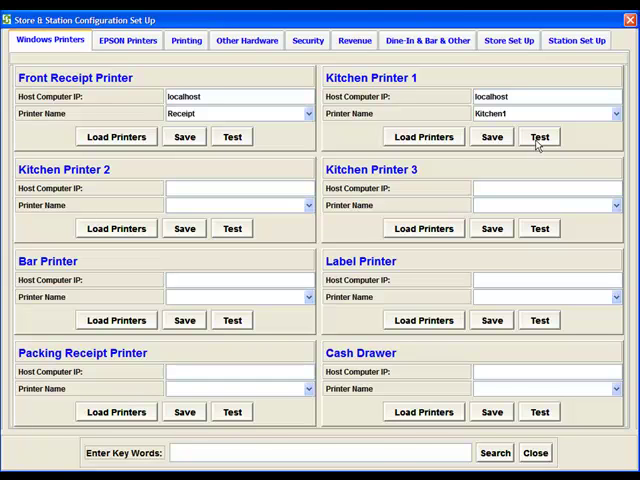
pyautogui.moveTo(380, 100)
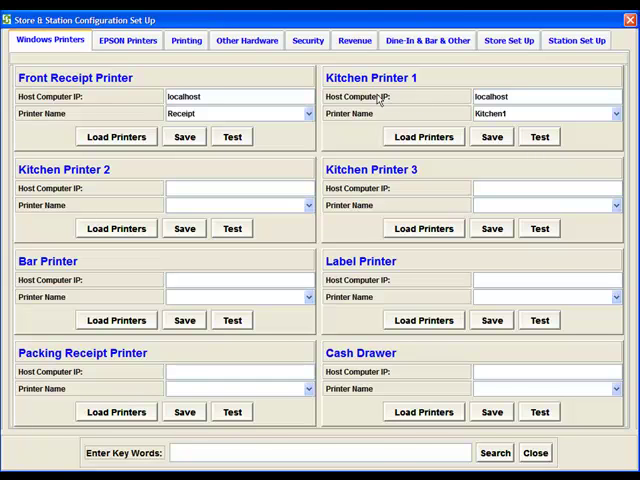
pyautogui.moveTo(208, 168)
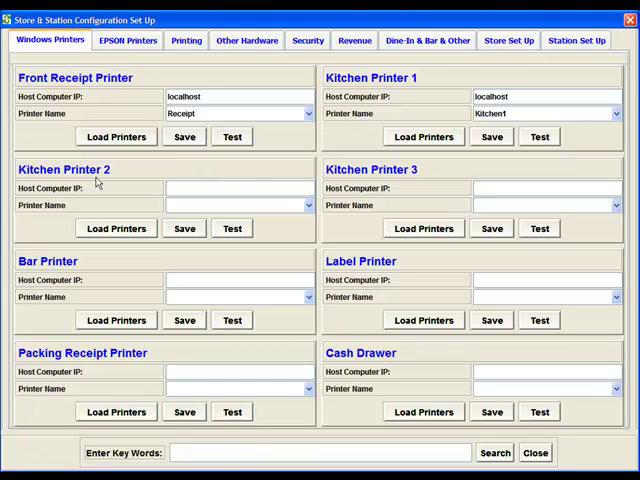
pyautogui.moveTo(318, 176)
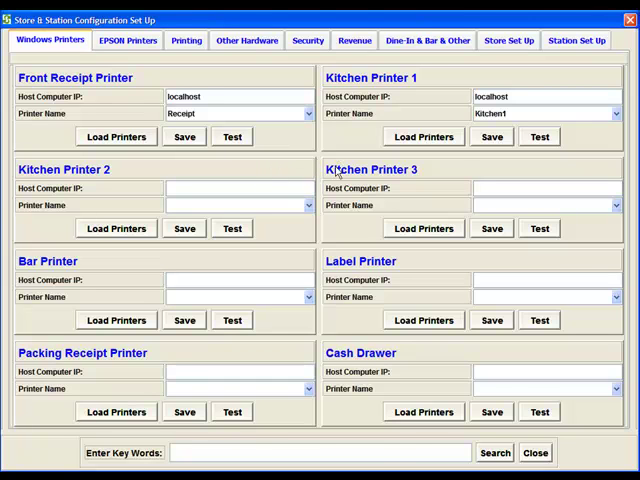
pyautogui.moveTo(136, 246)
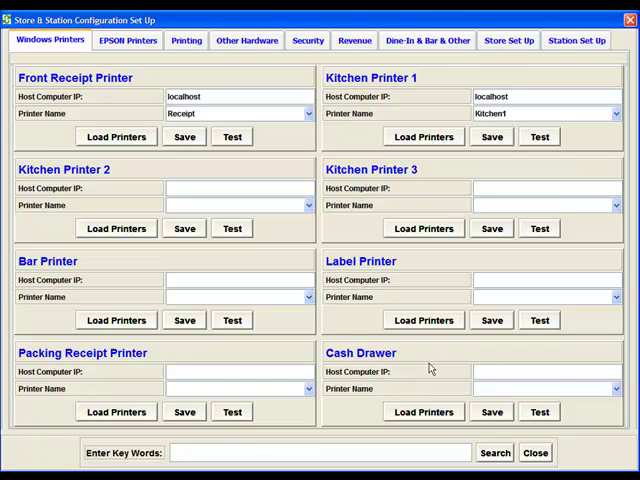
pyautogui.moveTo(384, 250)
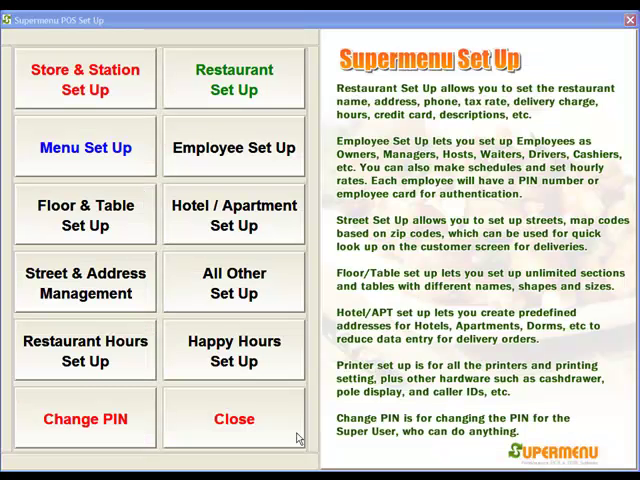
# Close the Supermenu Set Up screen and return to the main menu.
pyautogui.click(234, 420)
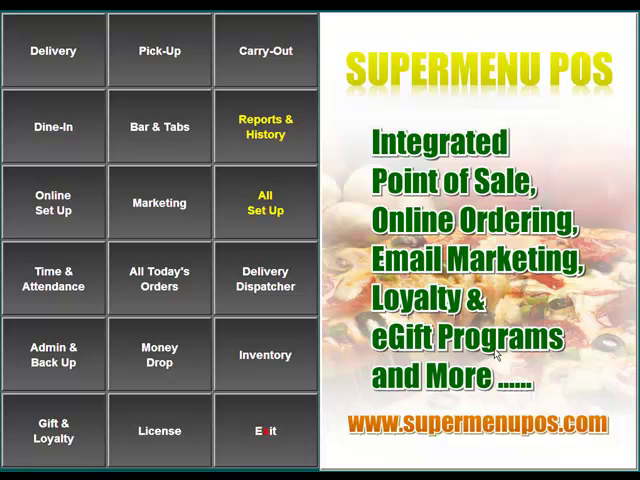